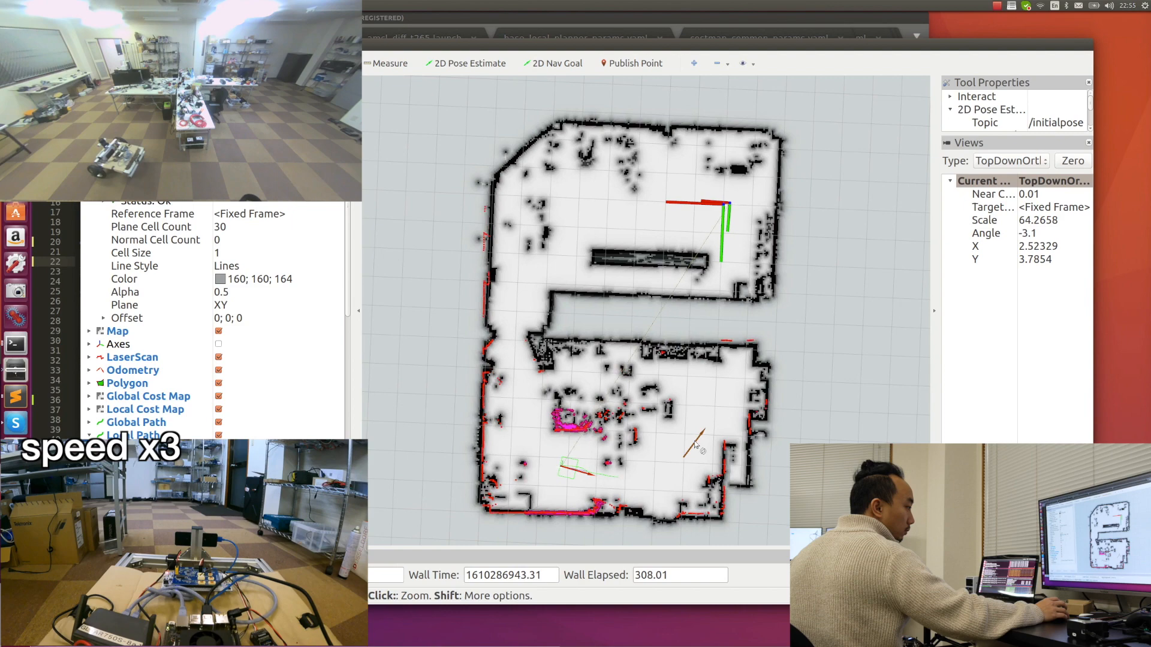
- Activate the 2D Nav Goal tool to place a left-facing goal in the upper room's corridor
left_click(557, 64)
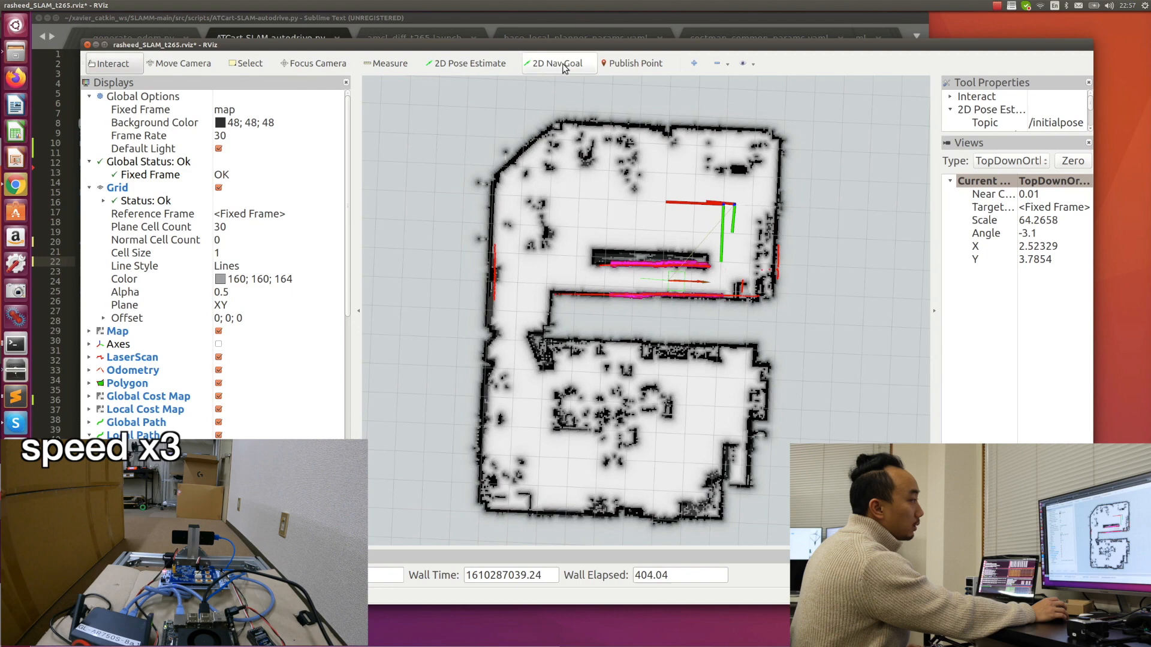
left_click(558, 63)
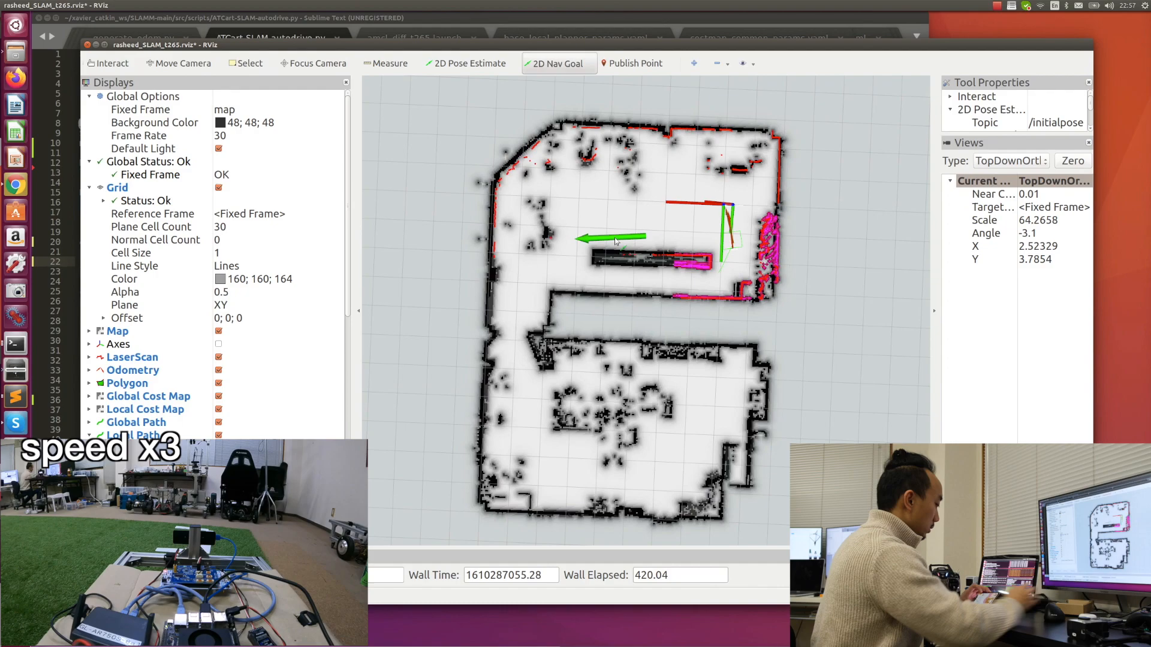